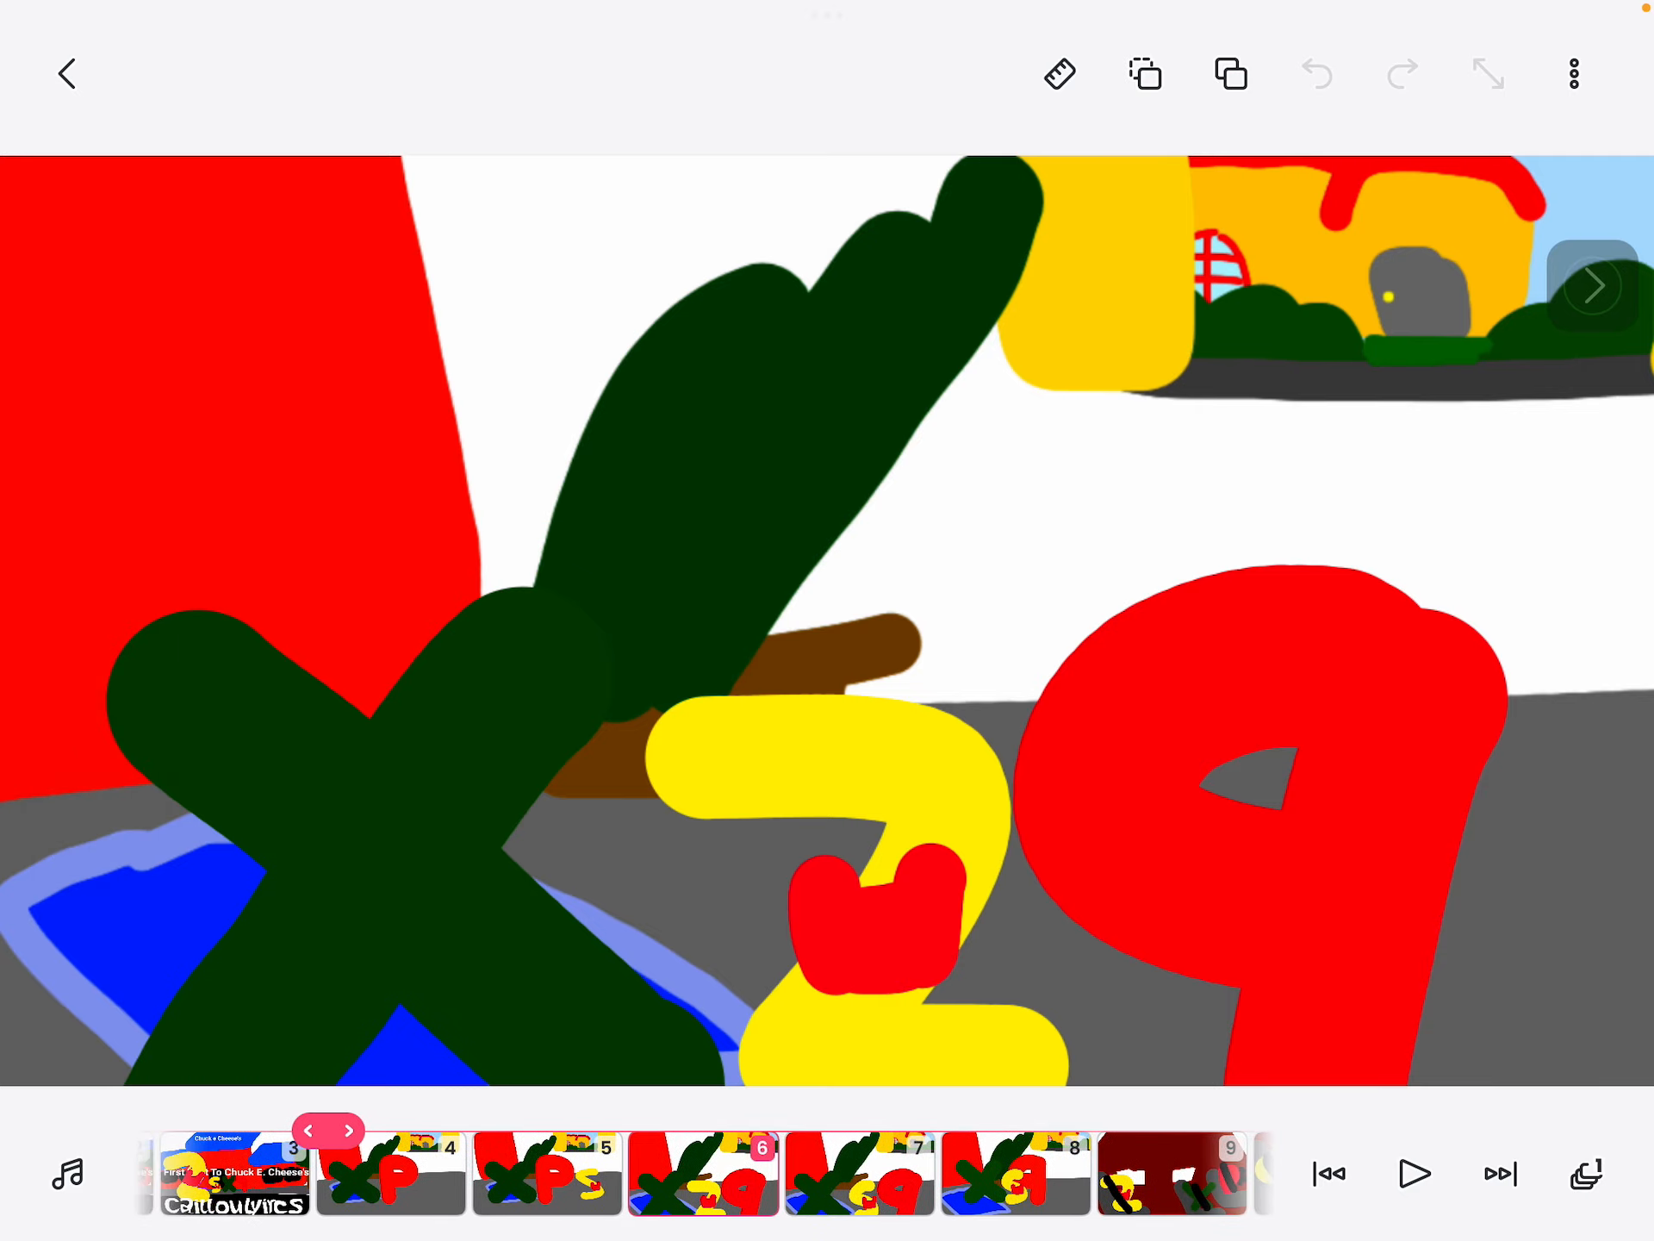
Advance the timeline from frame 6 to frame 10 on the dark red background
scroll("left", 3)
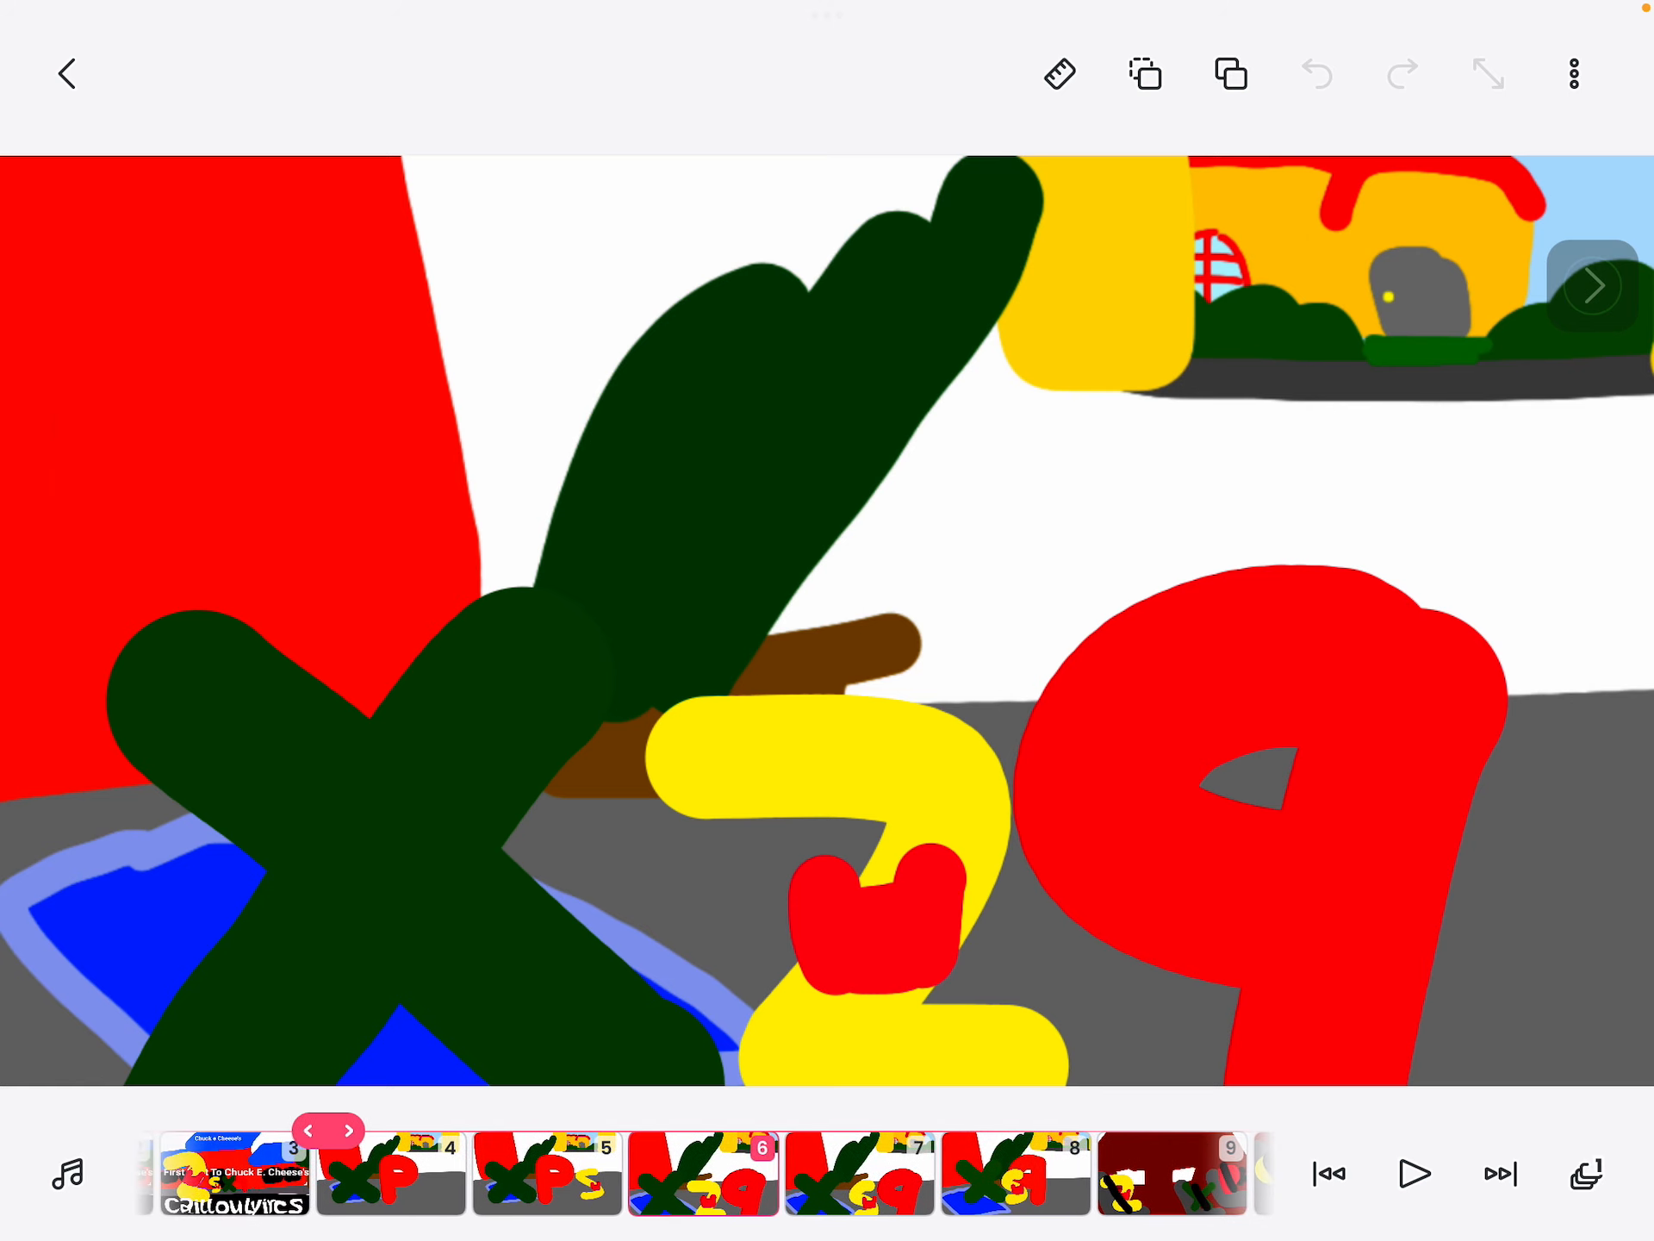
left_click(1059, 74)
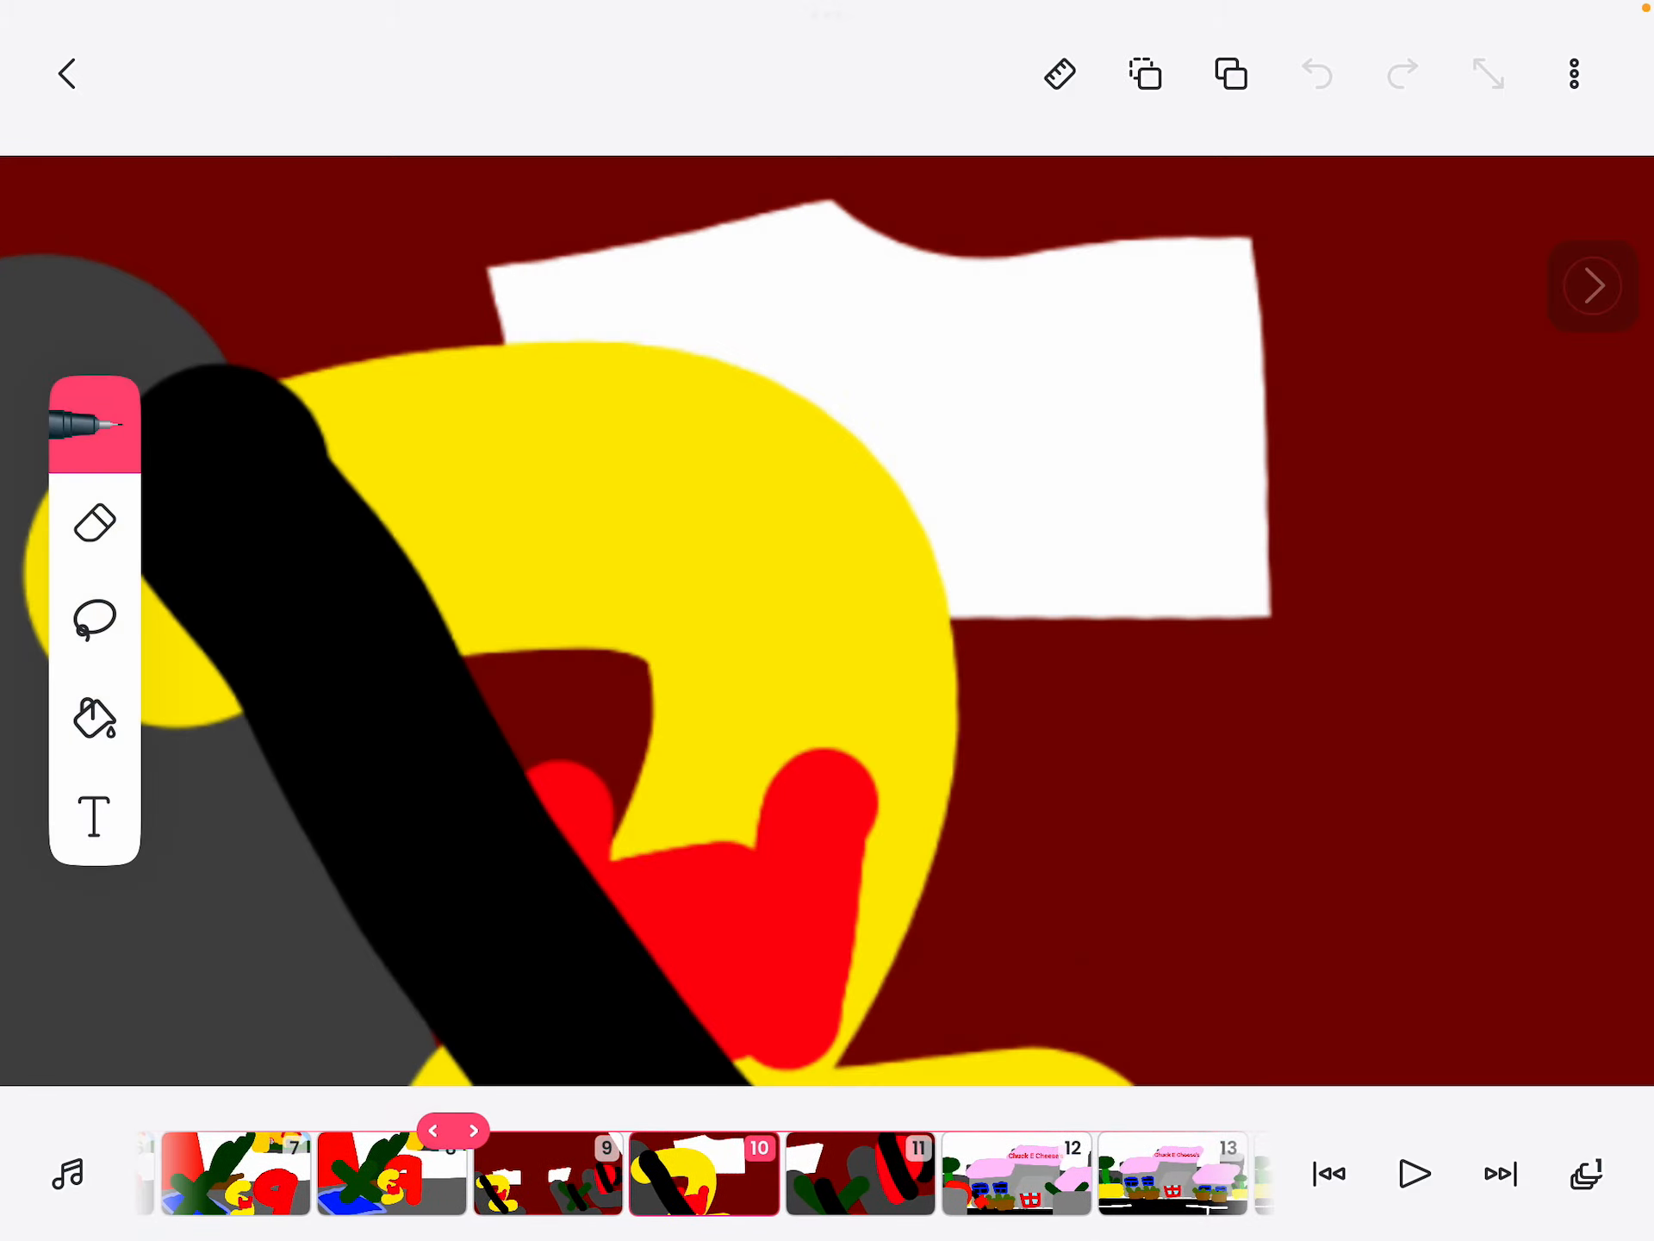
Show frame 15 with the yellow 2, green X and red 9 at the building window
left_click(433, 1129)
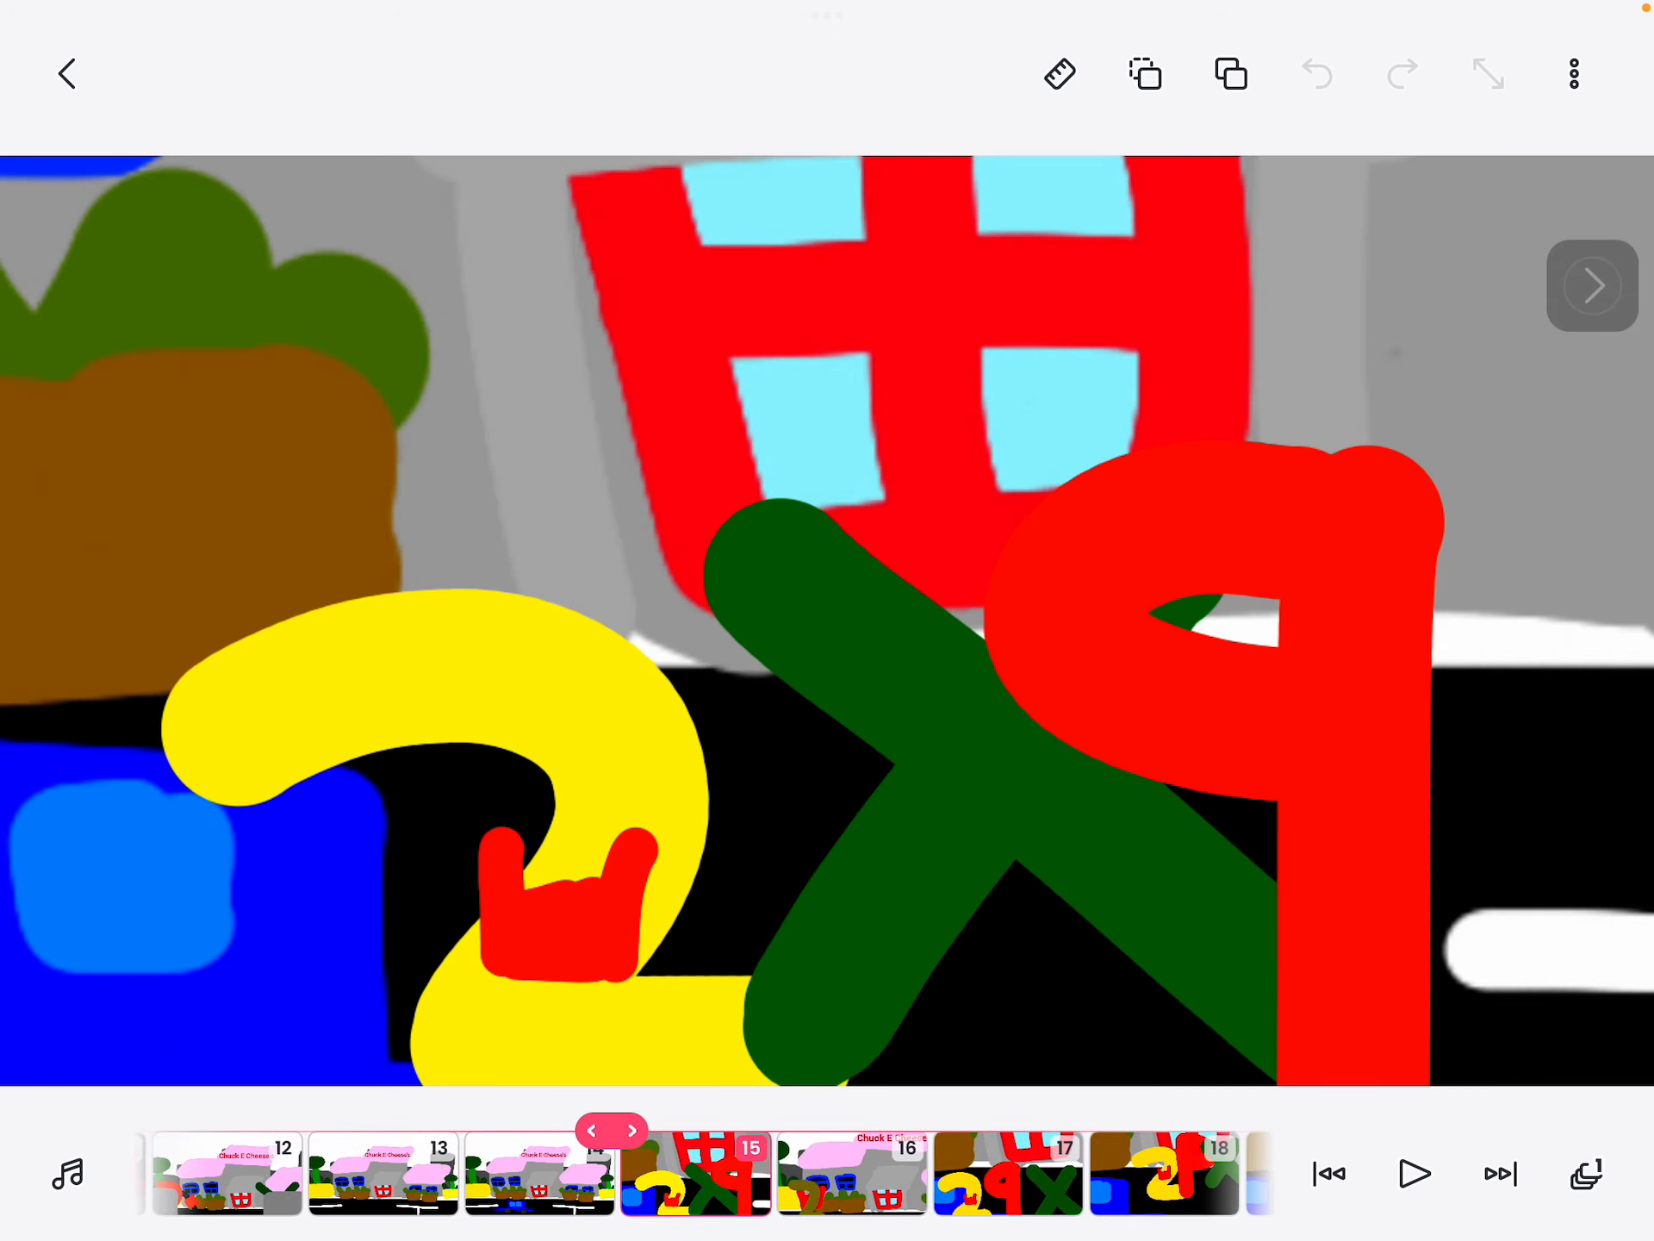
Step forward to frame 17 with the 2, 9 and X standing on the dark road
left_click(1058, 74)
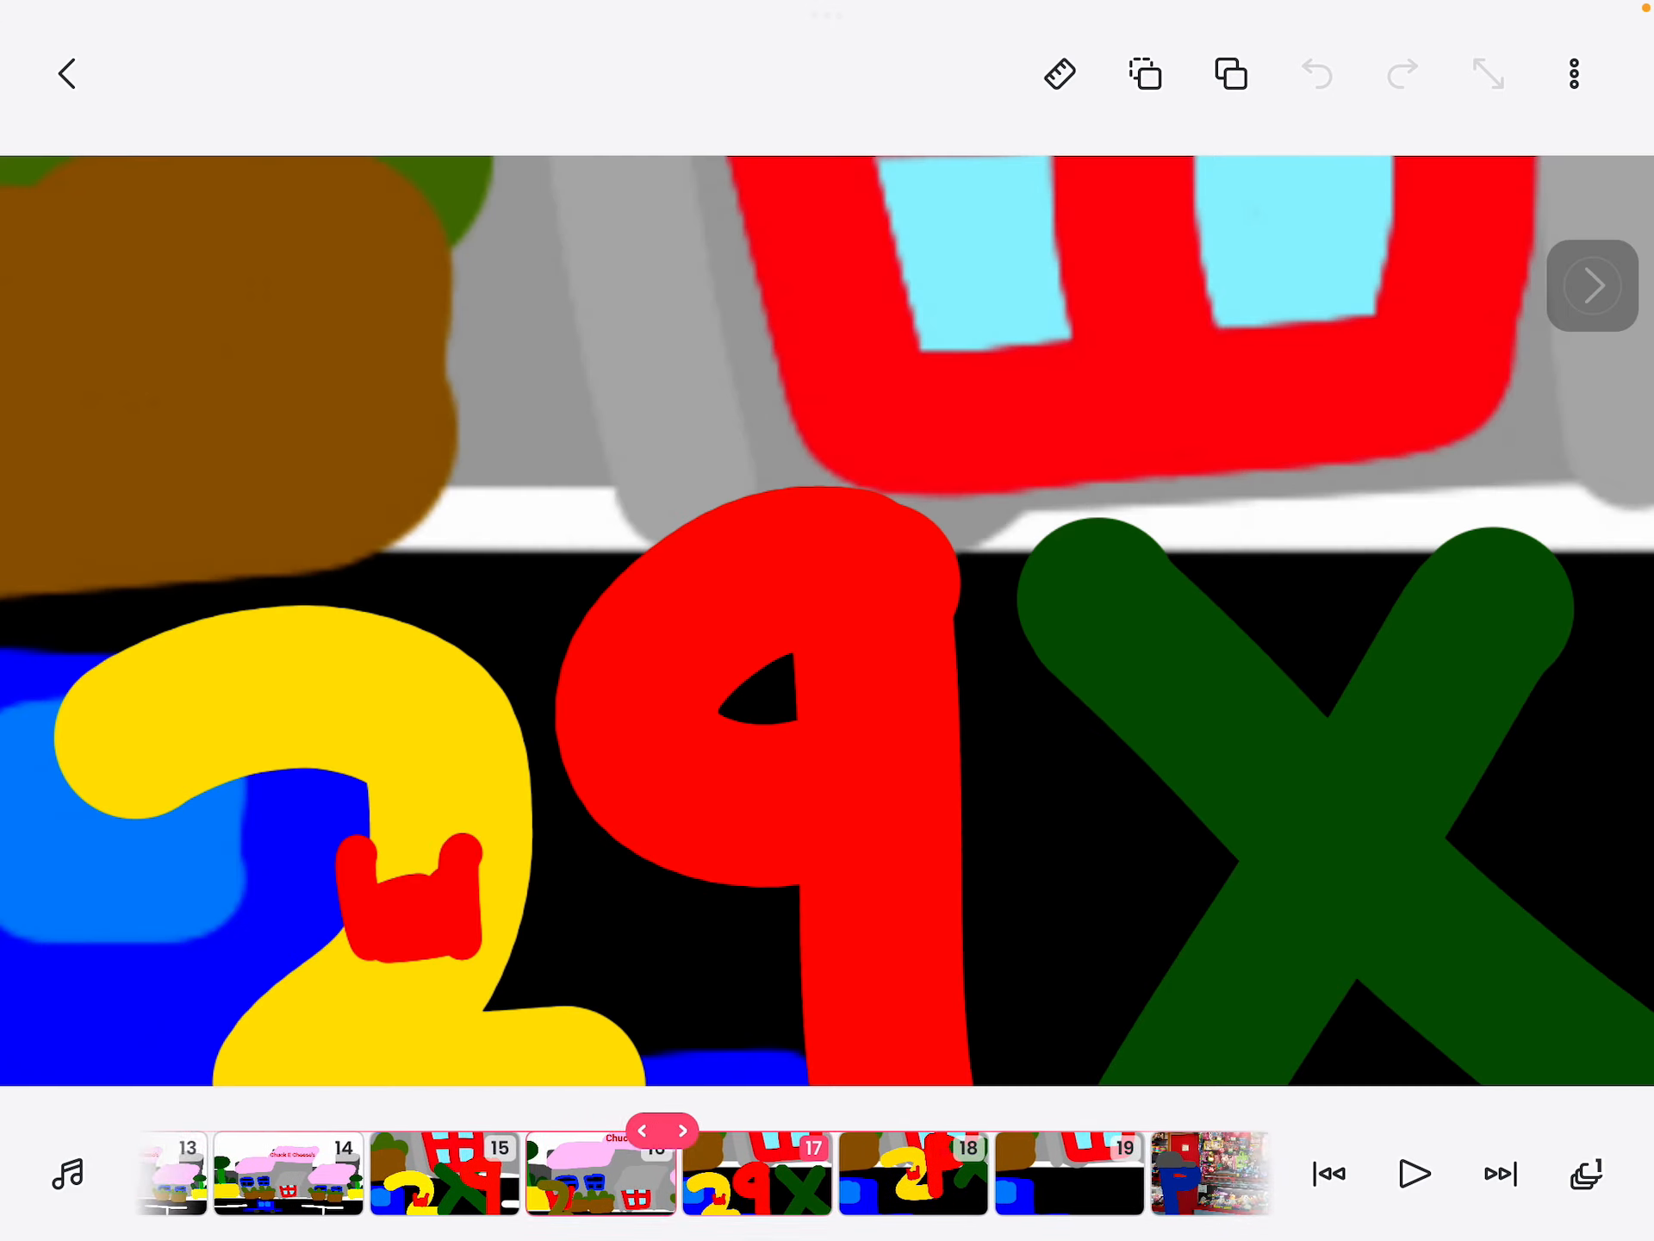
scroll("right", 3)
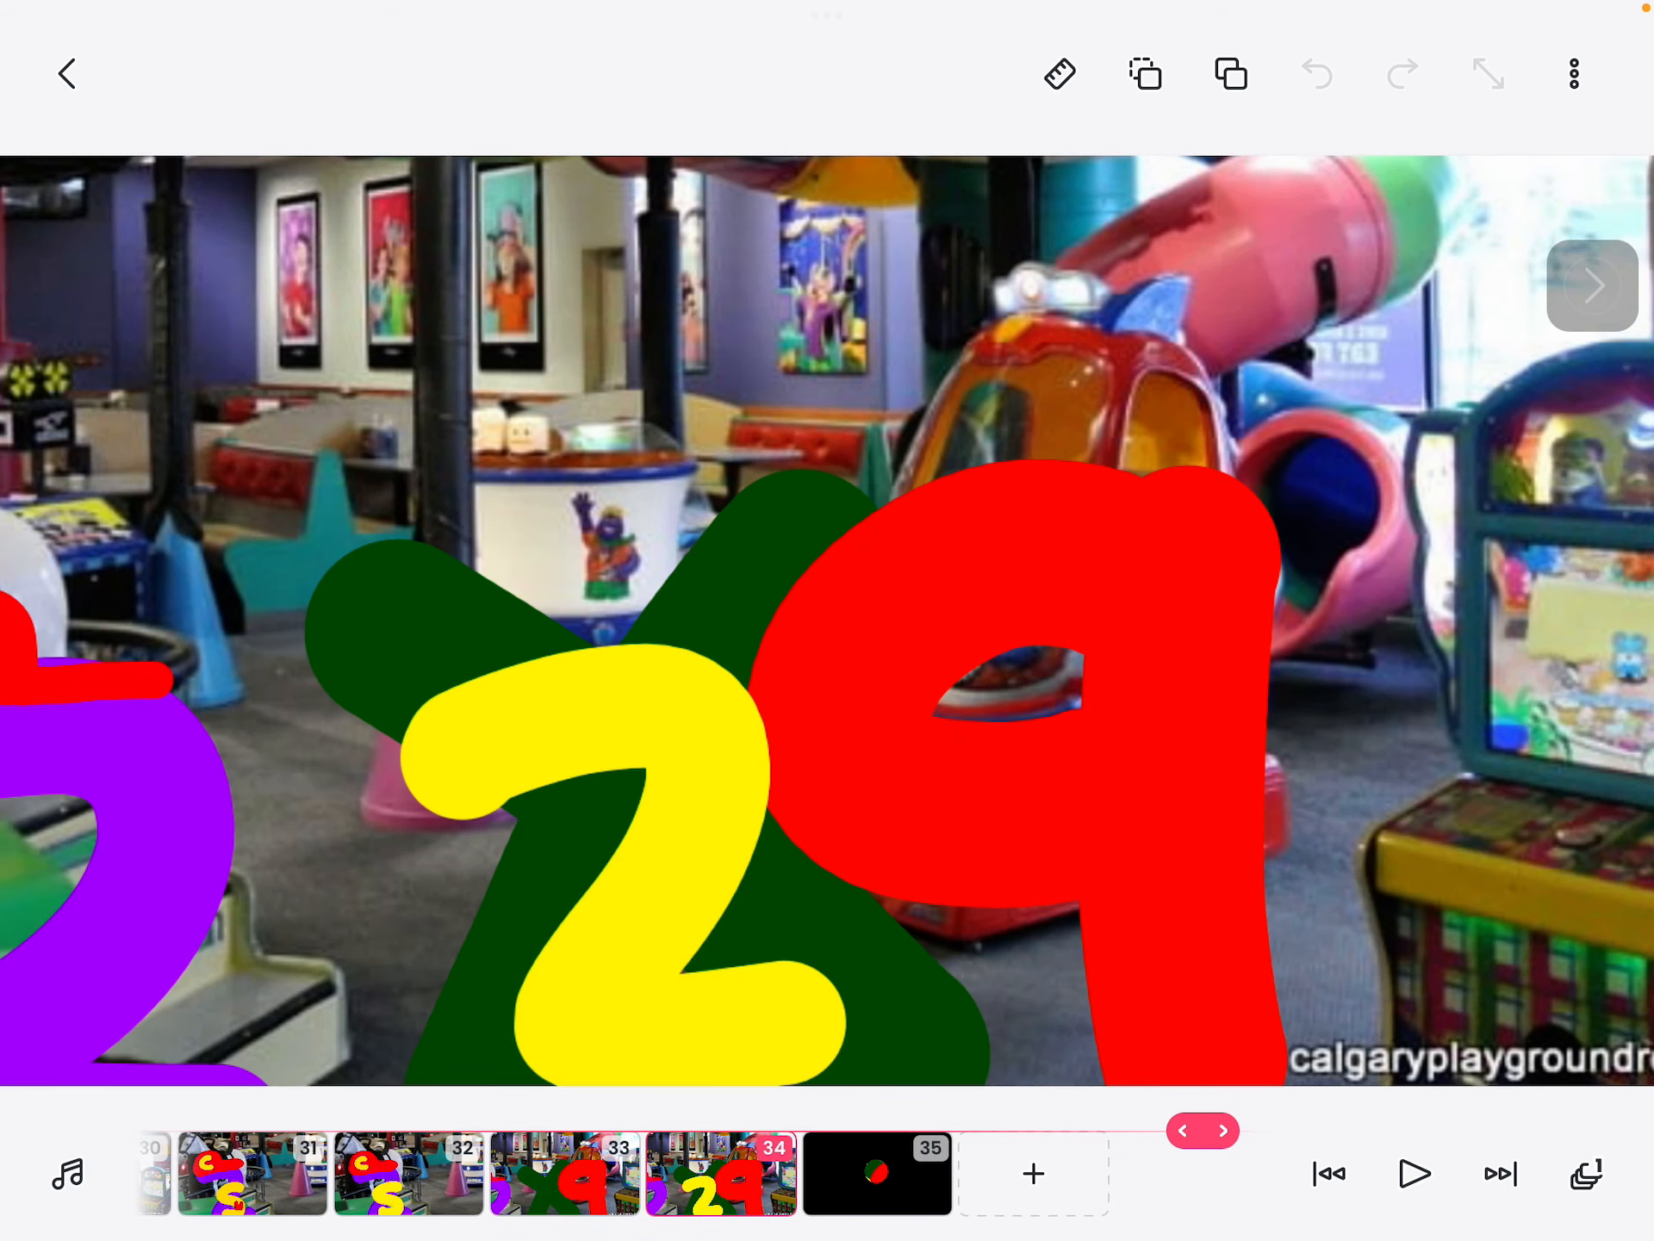
Scroll to frame 34, the 2 and 9 inside the Chuck E. Cheese's play area
scroll("left", 3)
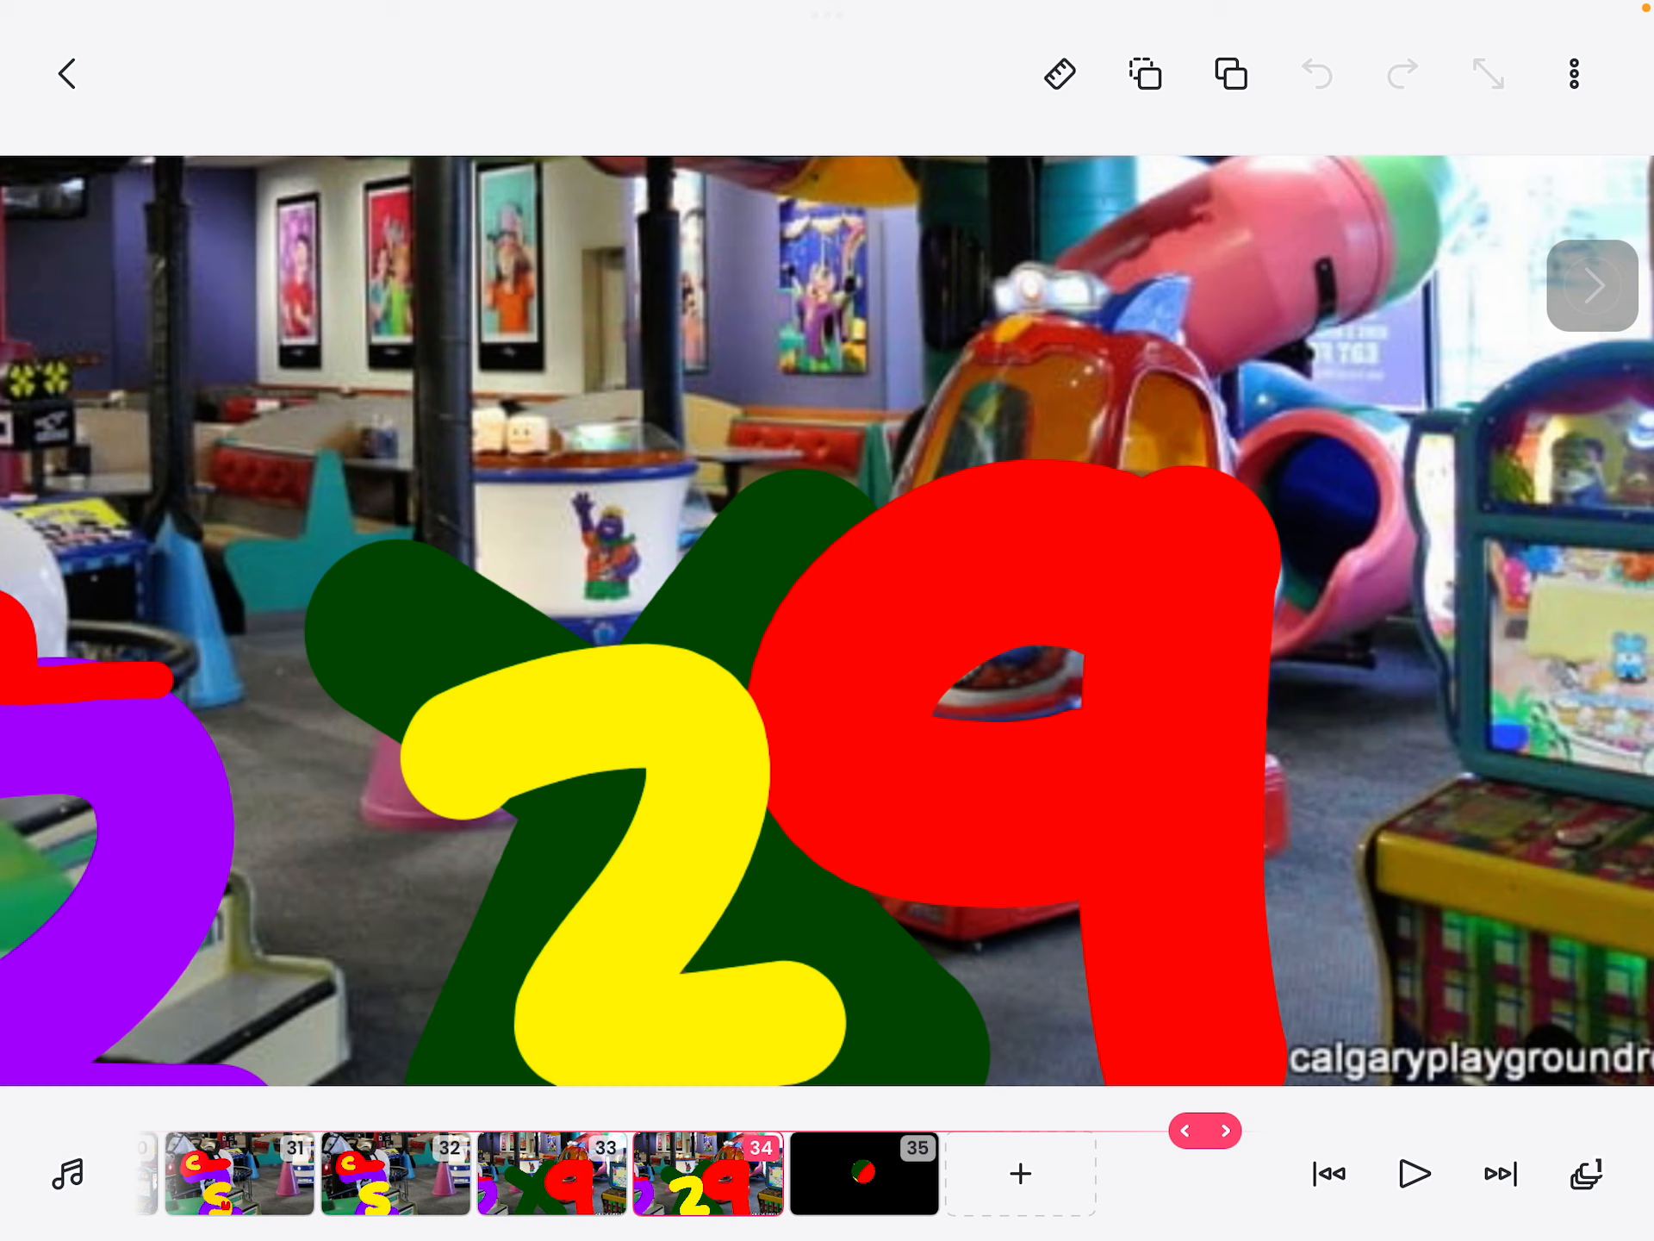